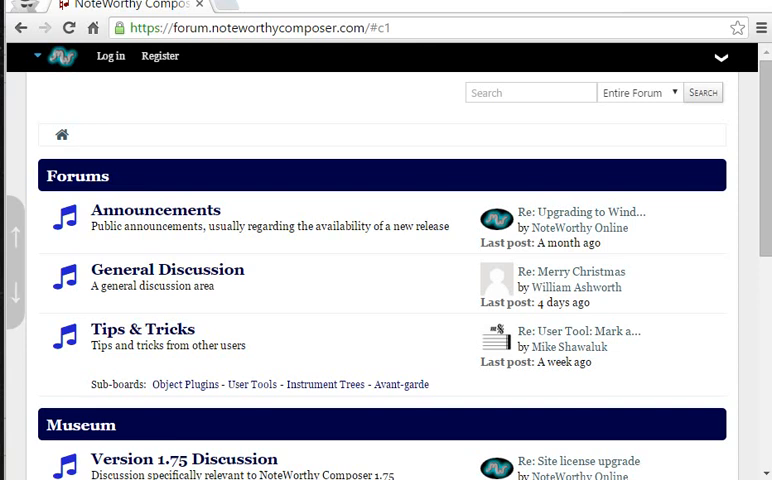
pyautogui.moveTo(368, 365)
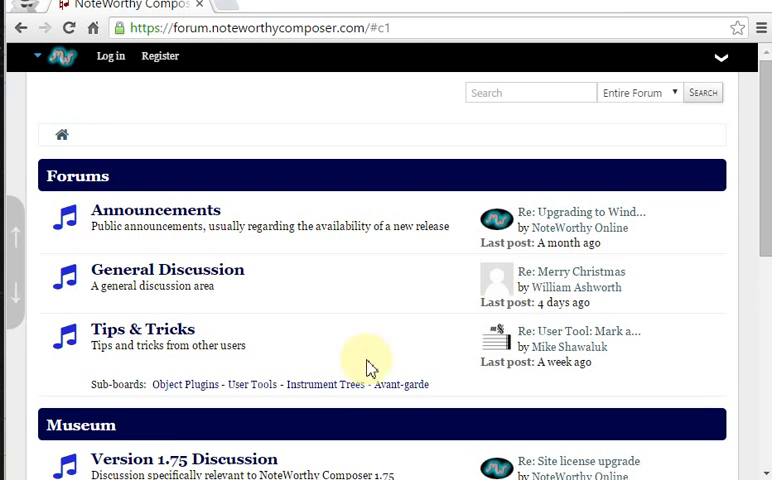
pyautogui.moveTo(167, 384)
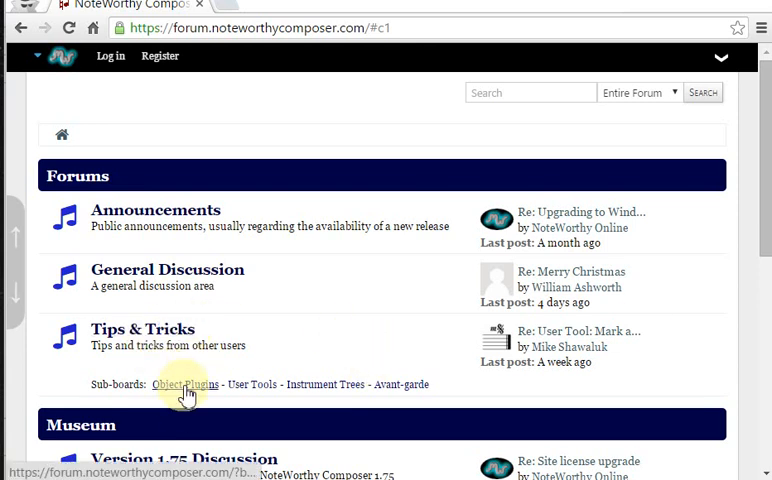
pyautogui.moveTo(182, 384)
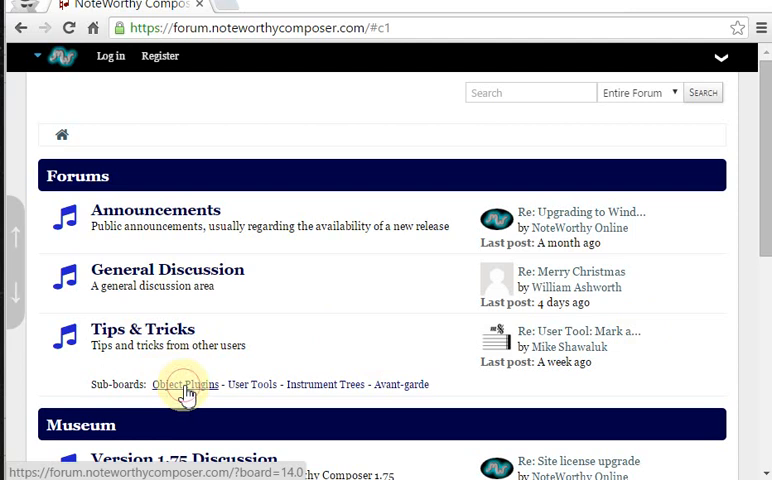
# - Go to the Object Plugins sub-board under Tips & Tricks on the forum
pyautogui.click(183, 384)
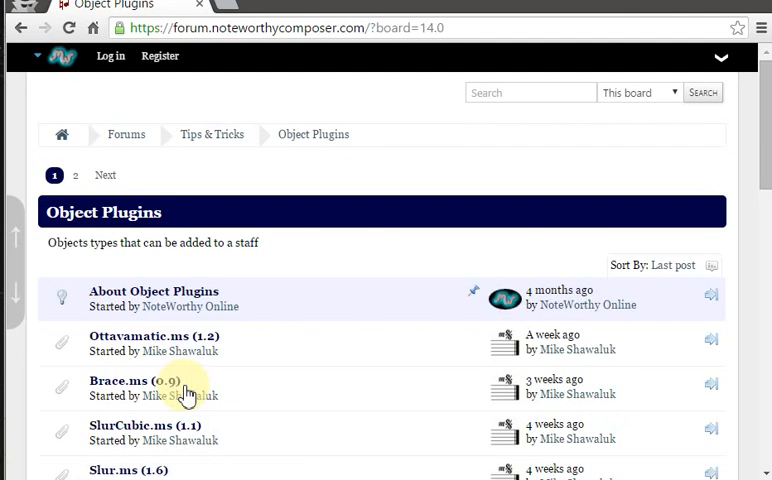
pyautogui.moveTo(220, 369)
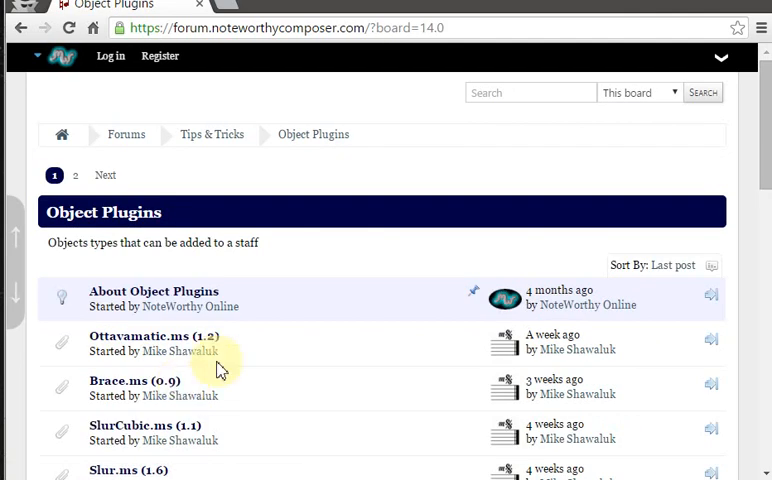
pyautogui.moveTo(233, 383)
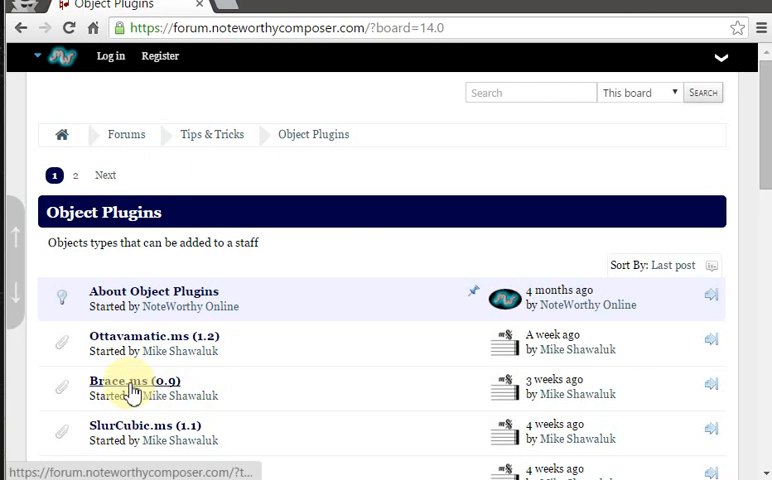
# - Open the Brace.ms (0.9) topic and scroll down to its example code
pyautogui.click(130, 381)
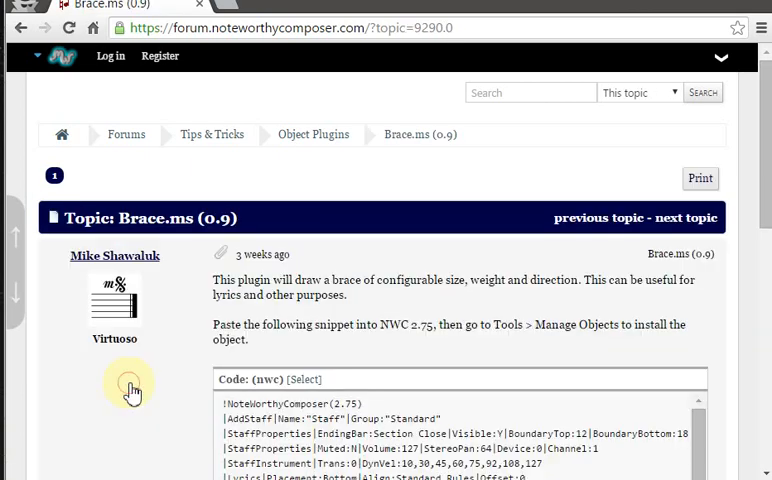
pyautogui.moveTo(130, 390)
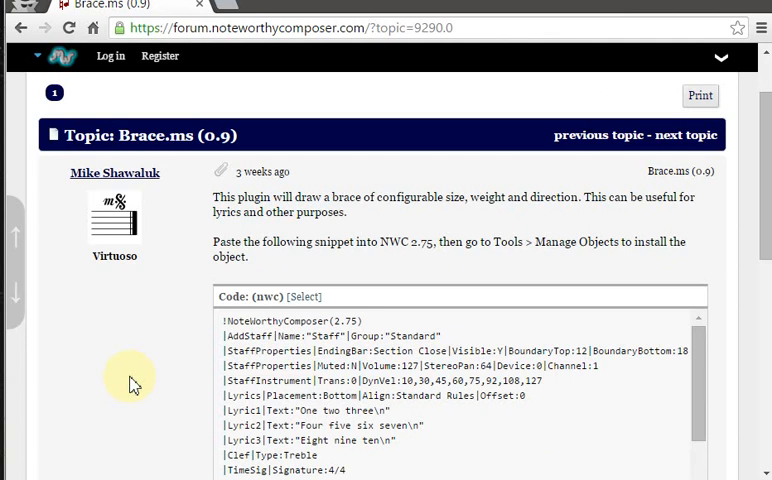
pyautogui.scroll(-3)
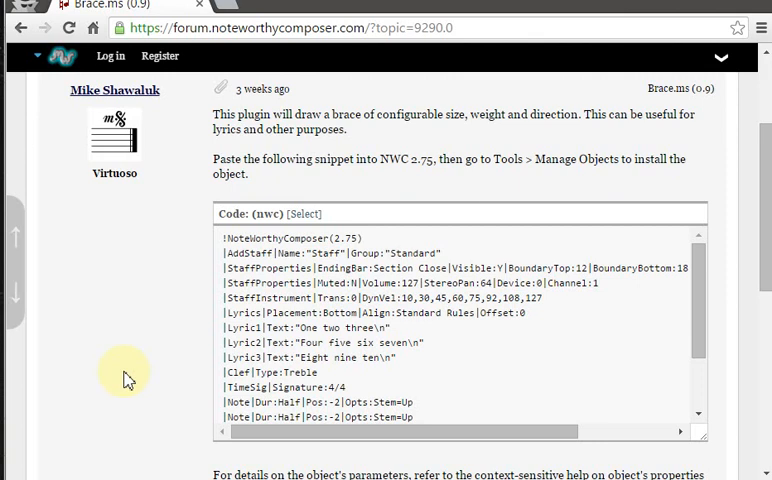
pyautogui.moveTo(108, 373)
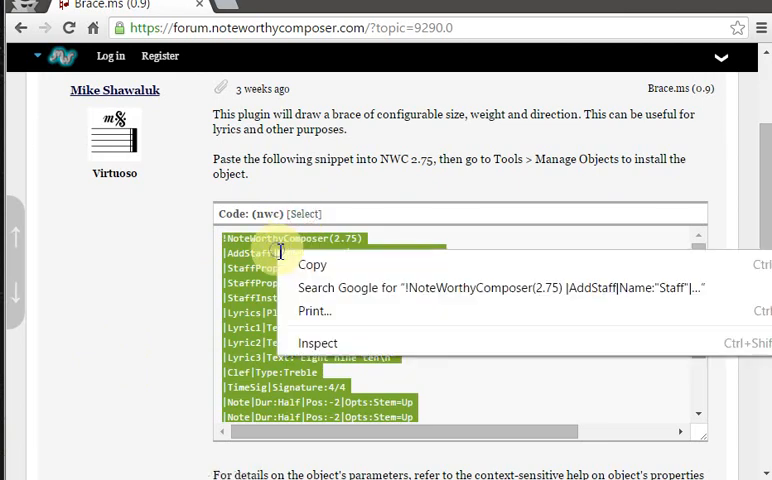
pyautogui.moveTo(312, 264)
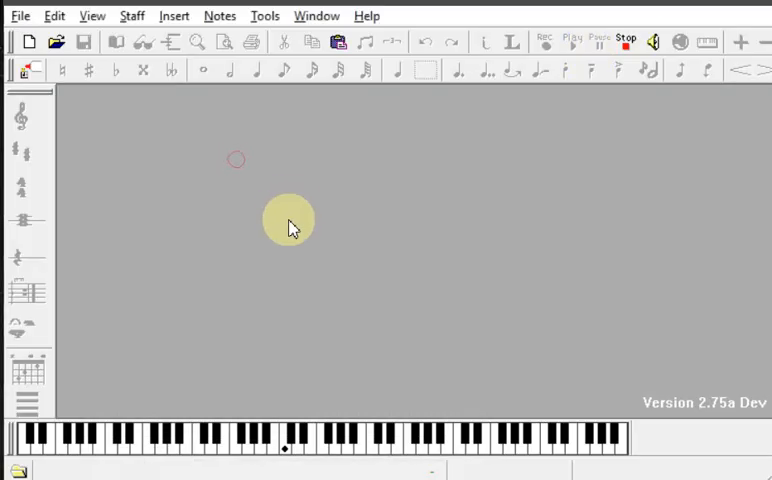
pyautogui.moveTo(53, 15)
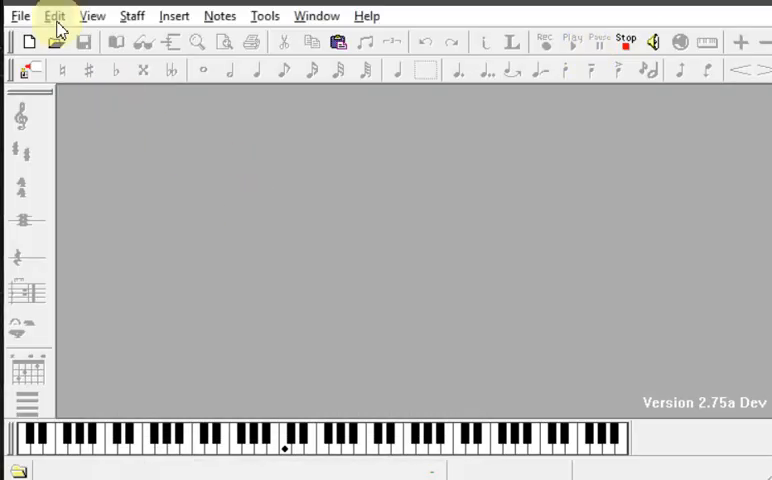
# - Paste the copied Brace.ms snippet as a new file via Edit > Paste as New File
pyautogui.click(54, 15)
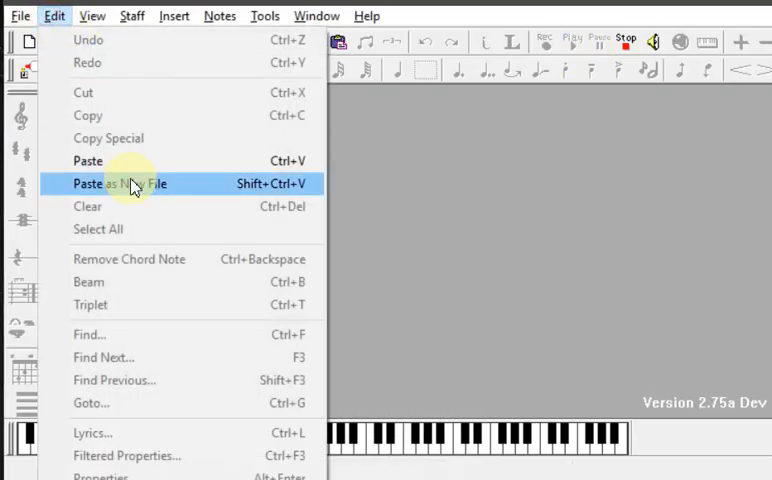
pyautogui.click(122, 183)
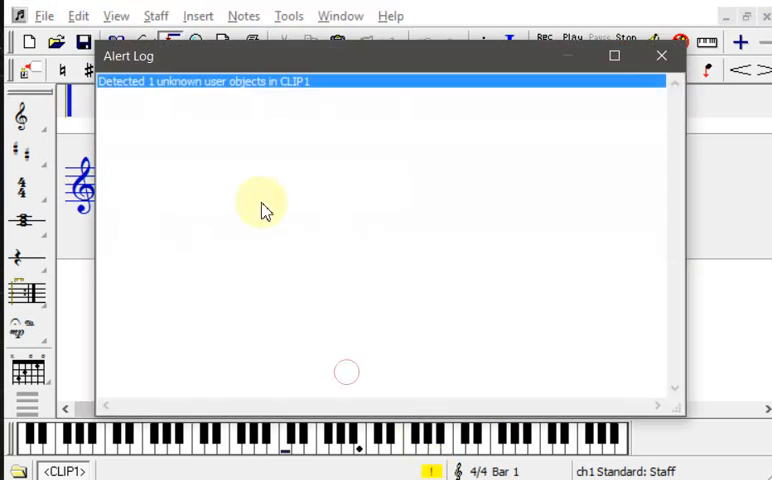
pyautogui.moveTo(220, 105)
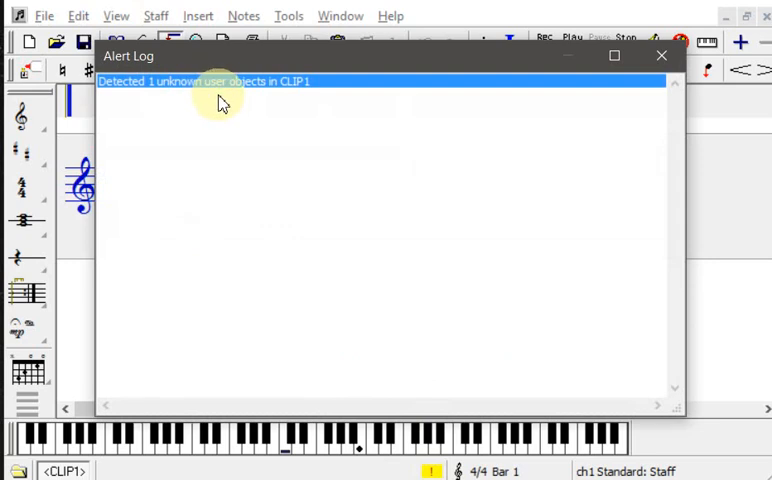
pyautogui.moveTo(196, 131)
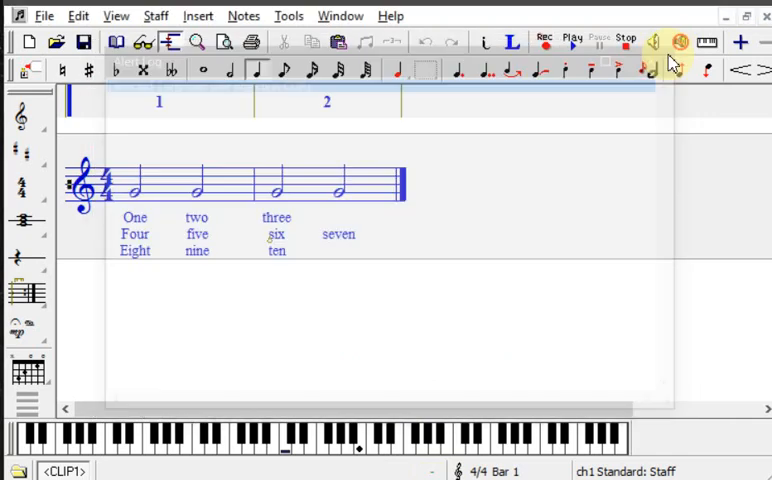
# - Open Tools > Manage Objects and select the uninstalled Brace.ms entry
pyautogui.click(288, 15)
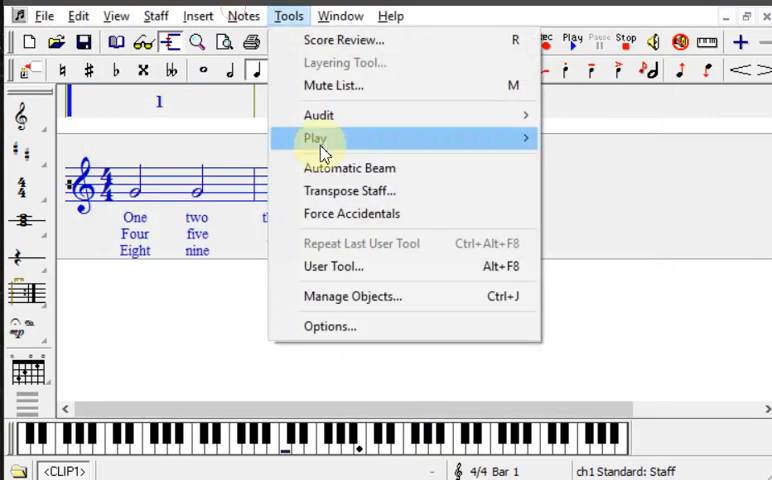
pyautogui.click(352, 295)
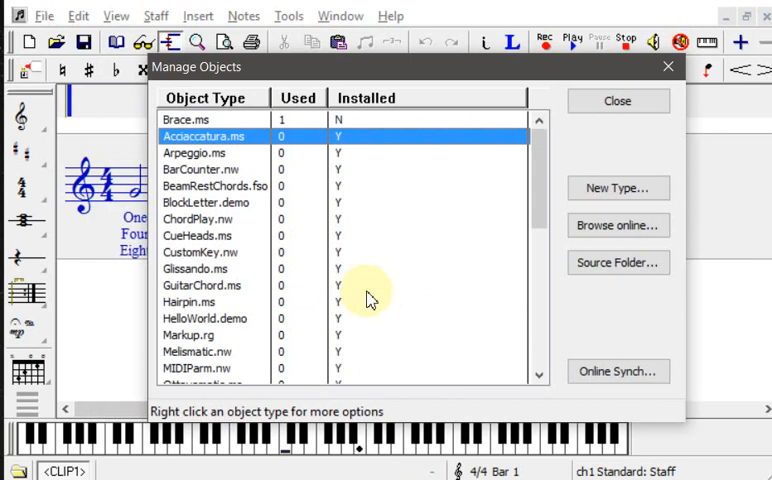
pyautogui.click(186, 119)
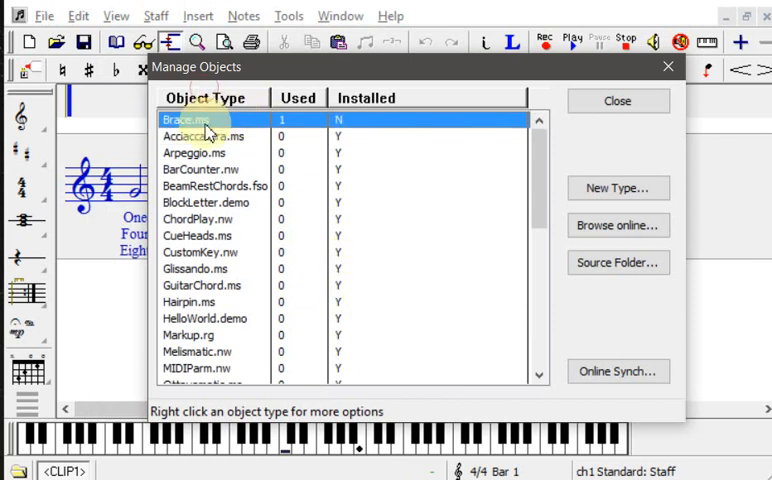
pyautogui.moveTo(338, 125)
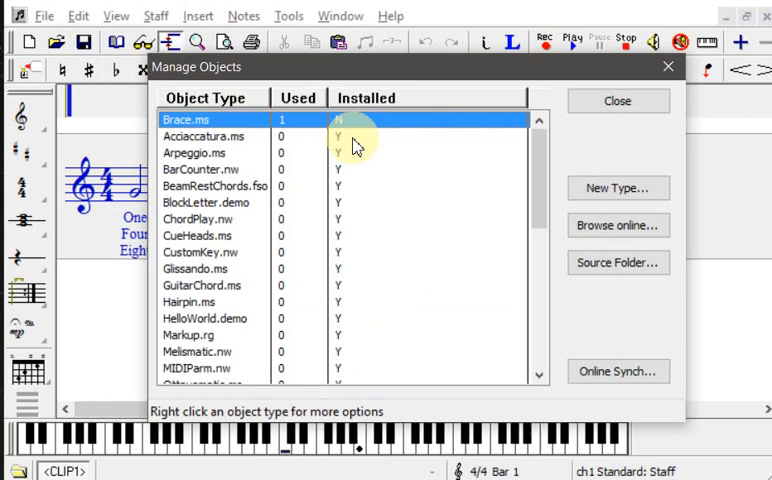
pyautogui.moveTo(378, 163)
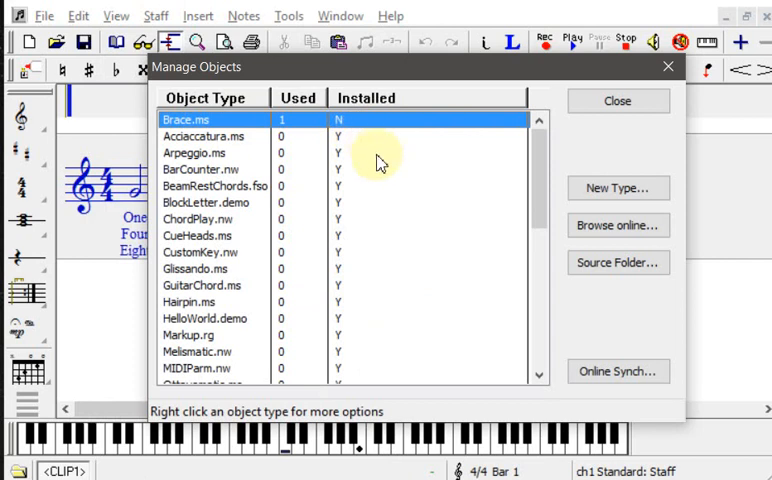
pyautogui.moveTo(372, 232)
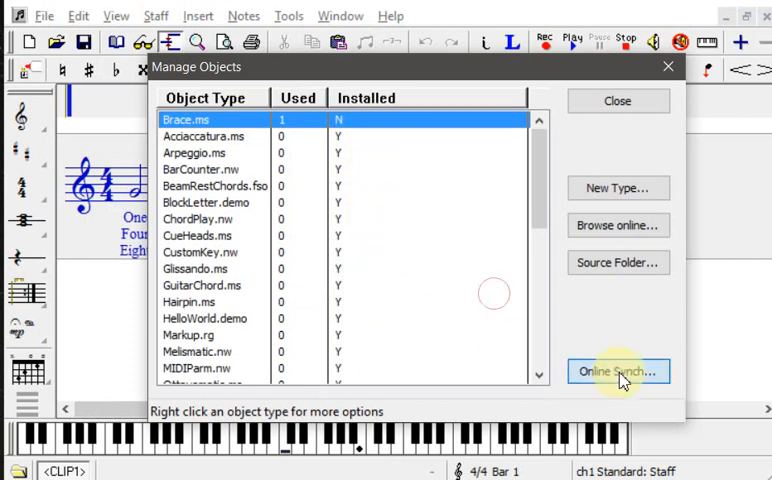
# - Run Online Synch and confirm, so Brace.ms shows a new install available
pyautogui.click(617, 371)
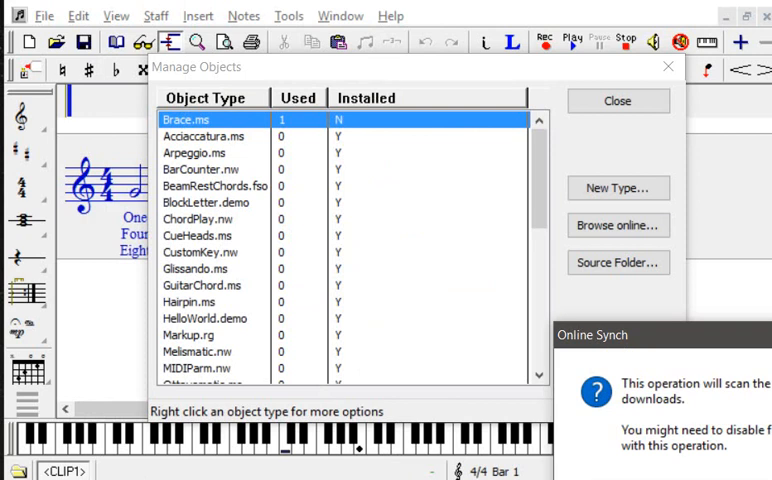
pyautogui.click(617, 371)
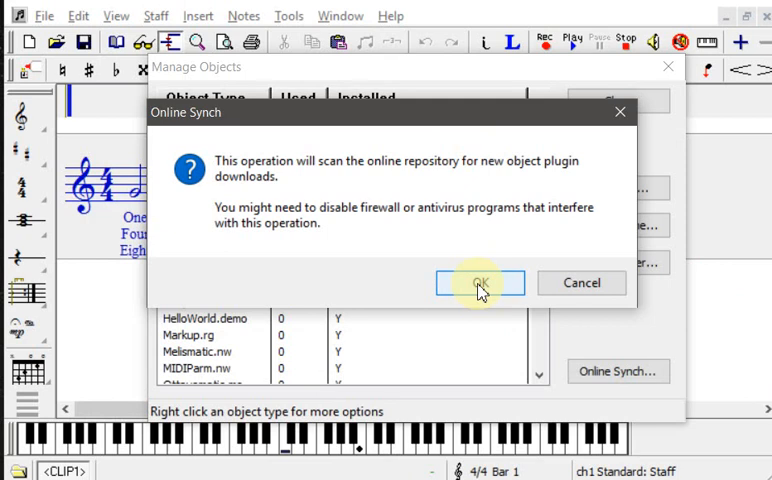
pyautogui.moveTo(480, 291)
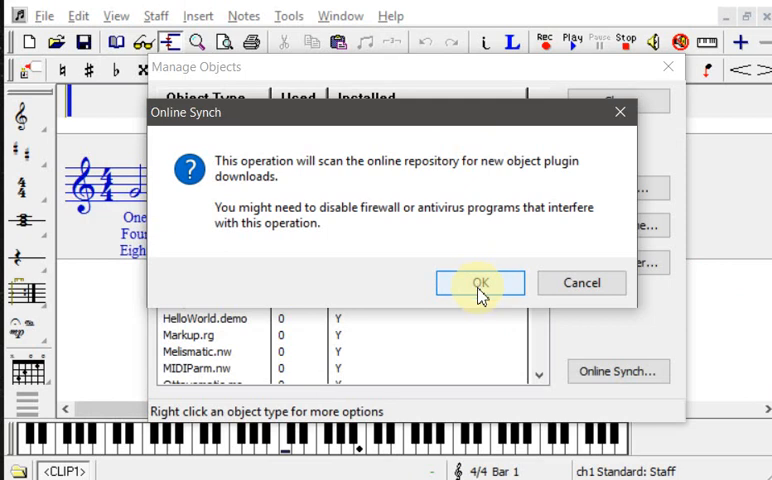
pyautogui.click(478, 283)
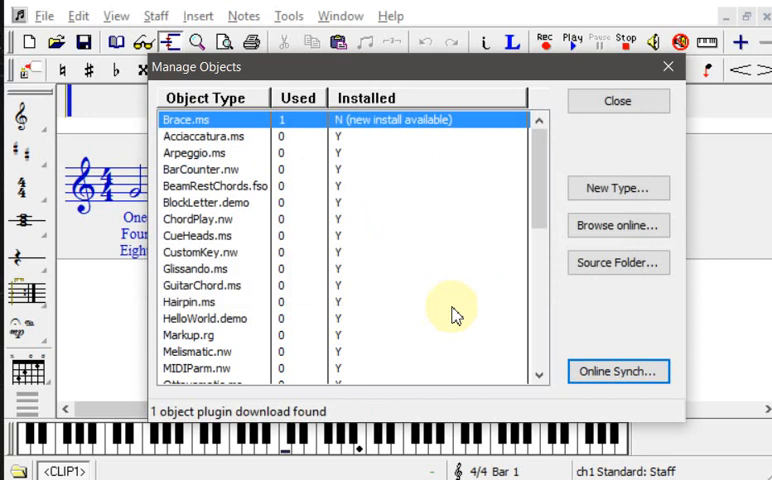
pyautogui.scroll(-3)
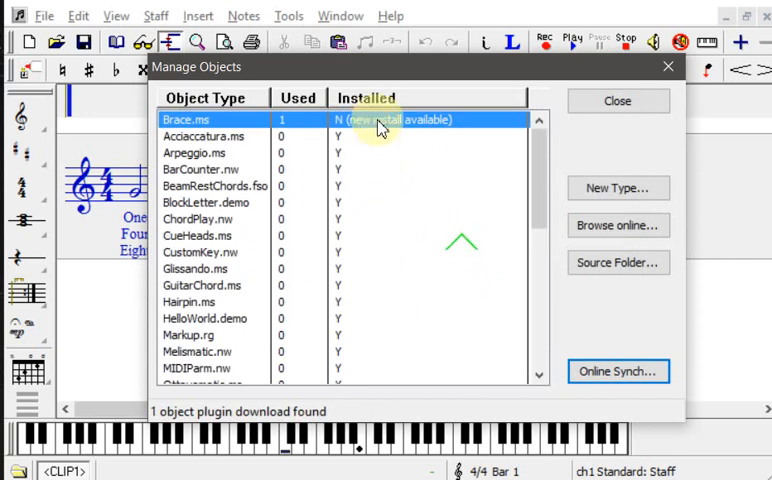
pyautogui.moveTo(200, 130)
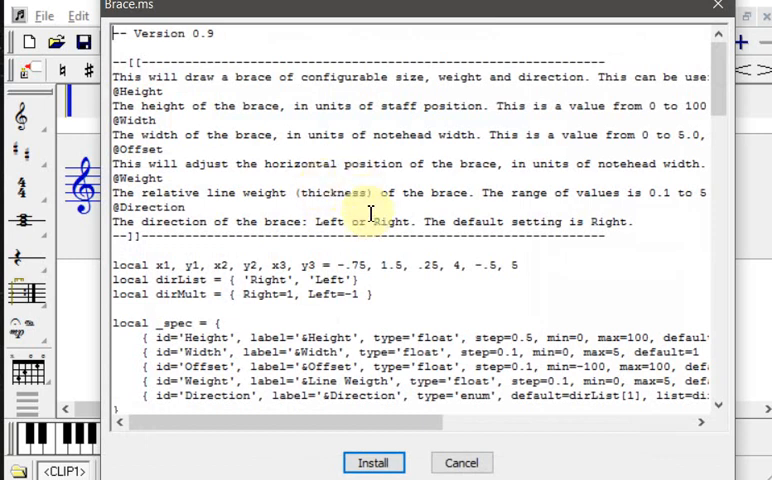
# - Install and confirm the Brace.ms plugin script, then close Manage Objects
pyautogui.scroll(-3)
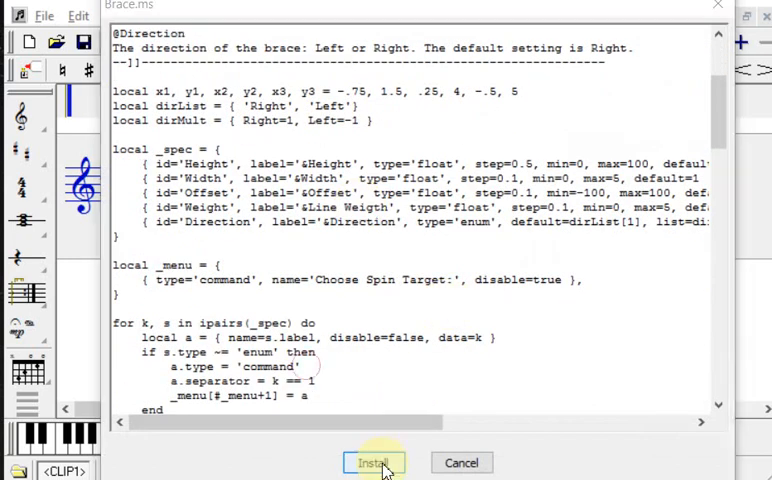
pyautogui.click(373, 462)
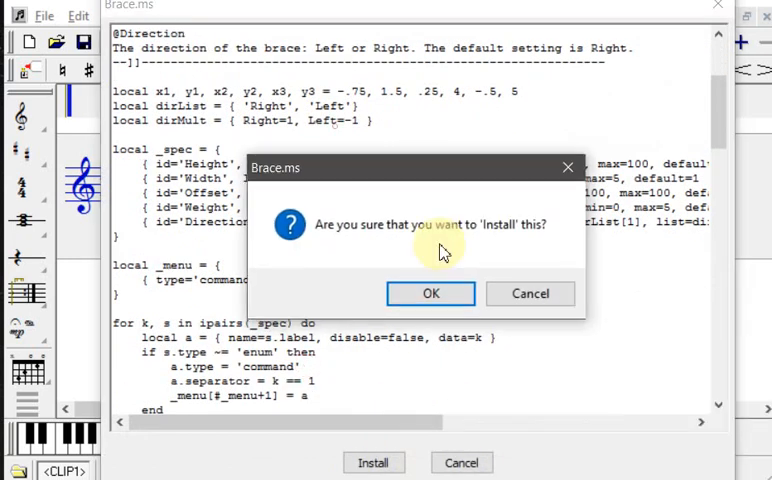
pyautogui.click(430, 293)
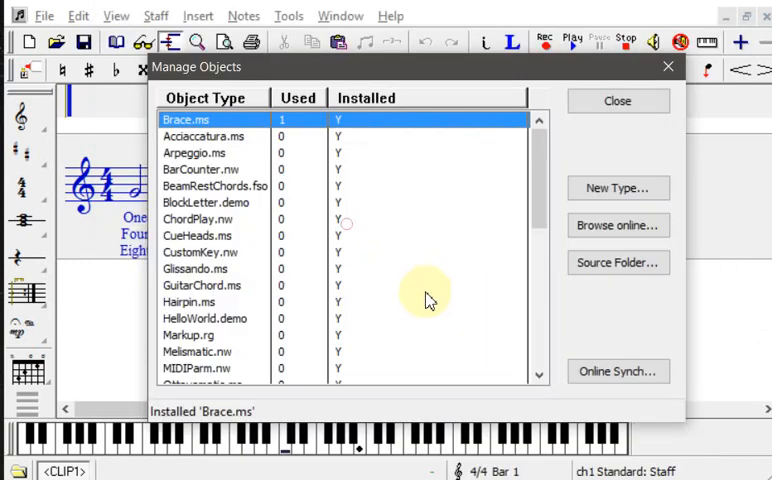
pyautogui.moveTo(447, 258)
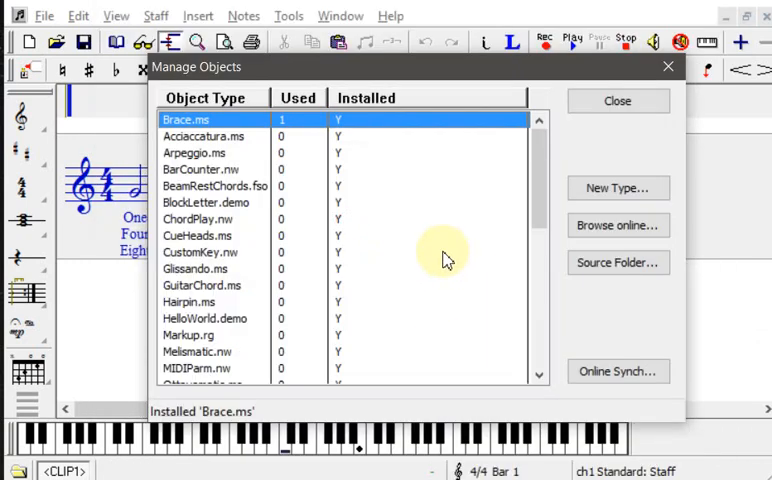
pyautogui.moveTo(462, 205)
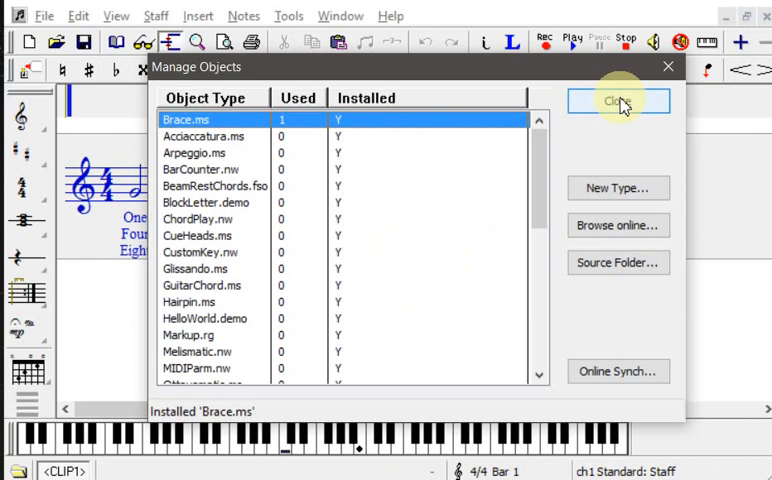
pyautogui.click(618, 101)
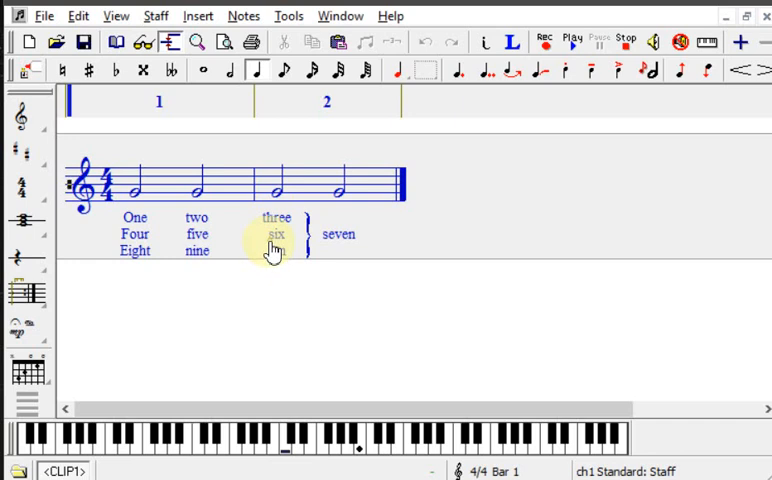
# - Right-click the brace beside the lyrics to show its Height, Width, Offset and Direction menu
pyautogui.rightClick(275, 248)
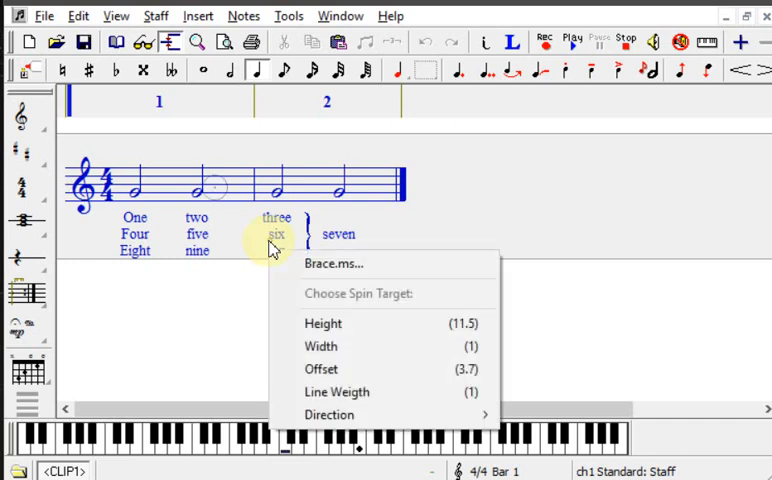
pyautogui.moveTo(333, 263)
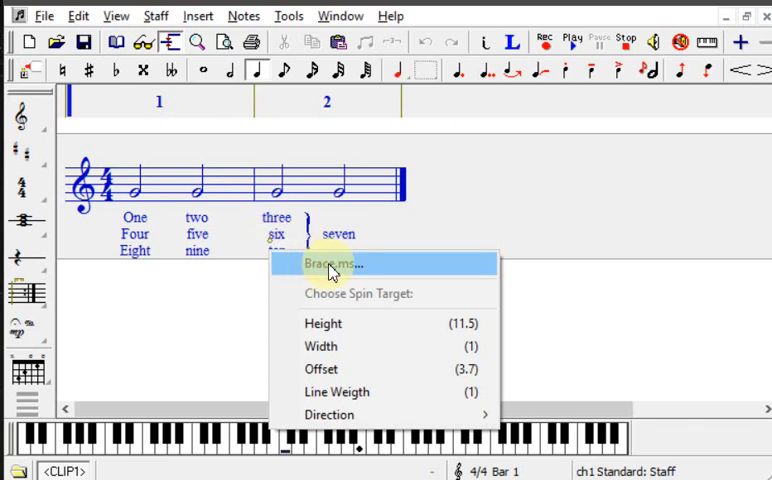
# - Choose Brace.ms... to open the brace's Notation Properties dialog
pyautogui.click(333, 263)
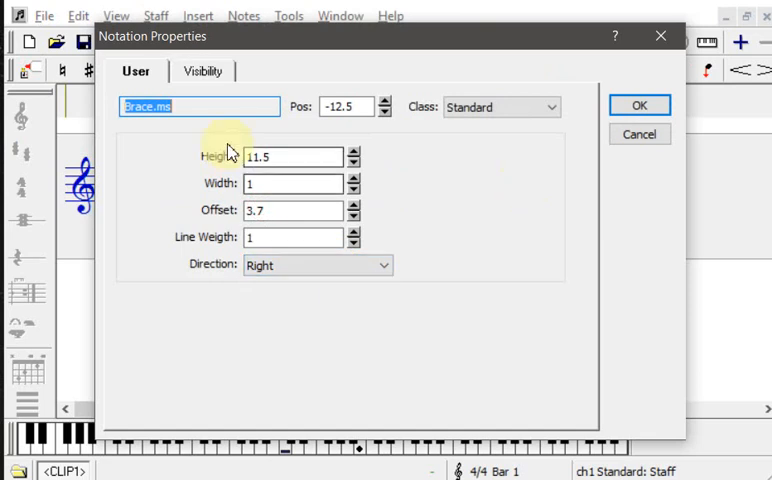
pyautogui.moveTo(165, 188)
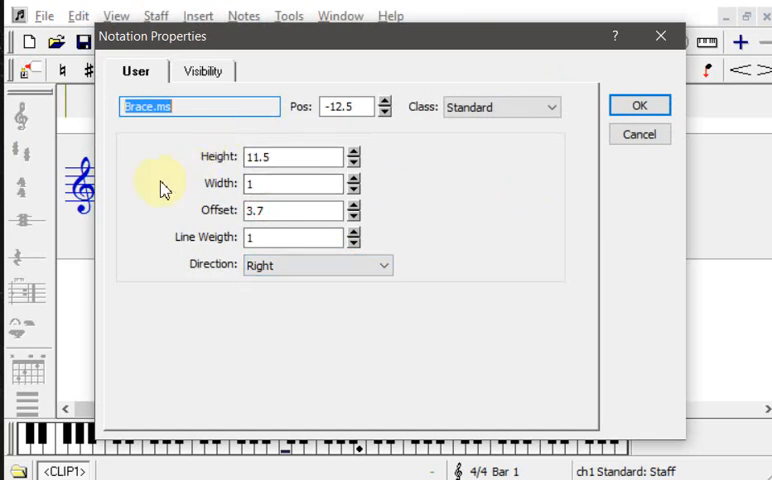
pyautogui.moveTo(175, 200)
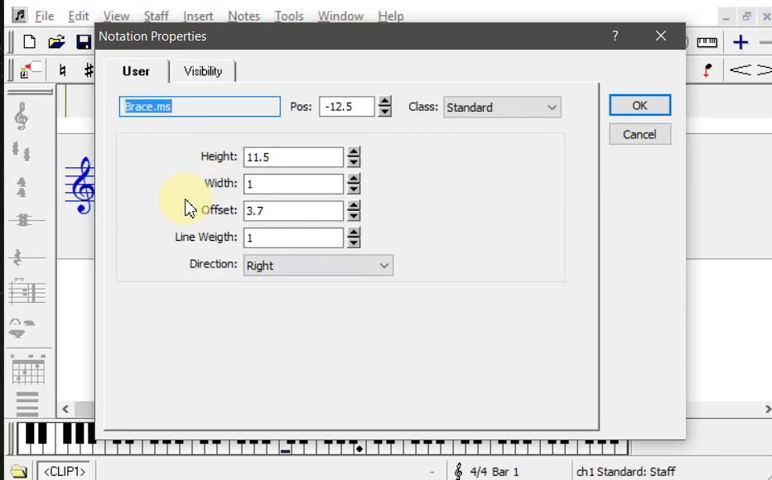
pyautogui.moveTo(619, 38)
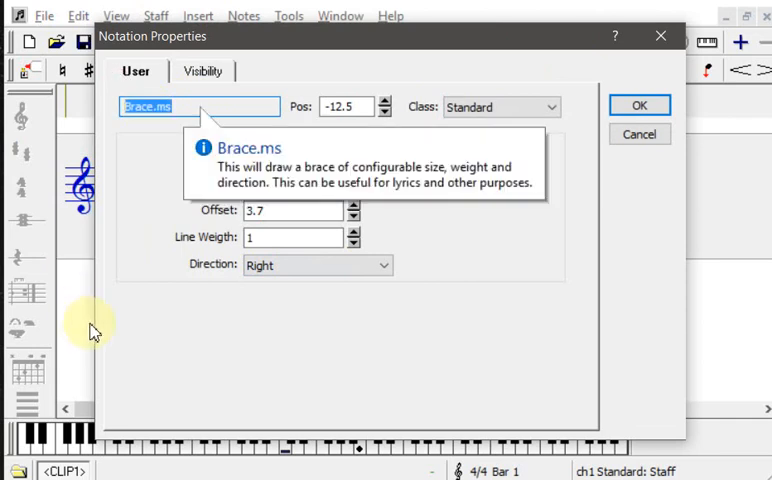
pyautogui.moveTo(616, 40)
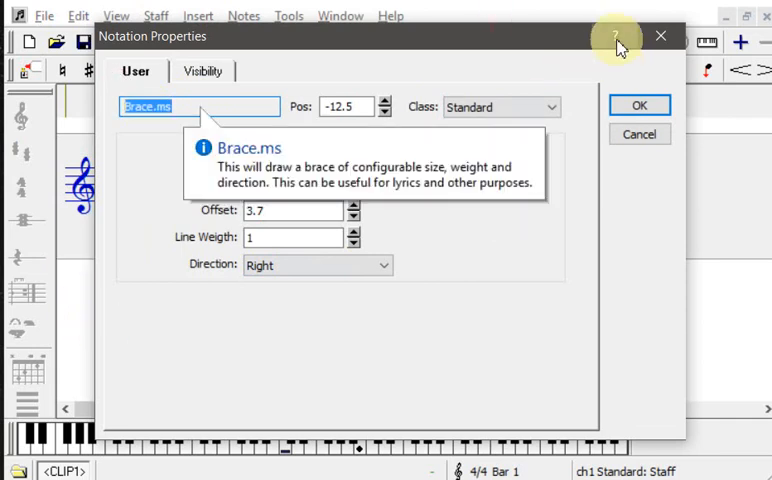
pyautogui.moveTo(290, 237)
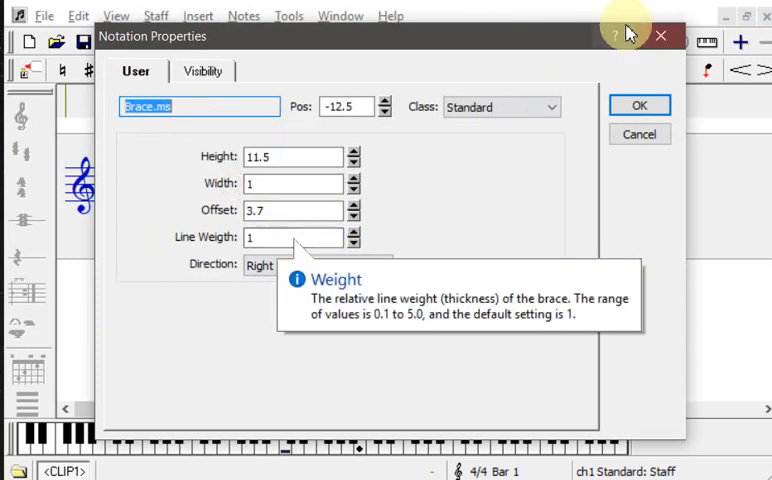
pyautogui.moveTo(280, 157)
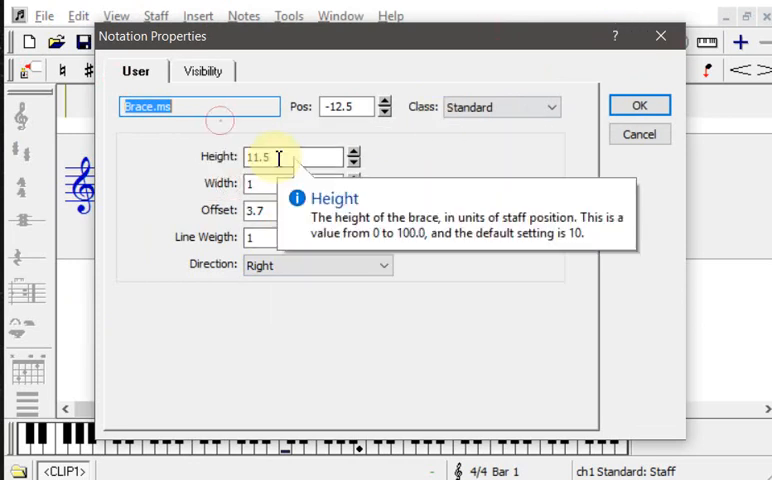
pyautogui.moveTo(198, 218)
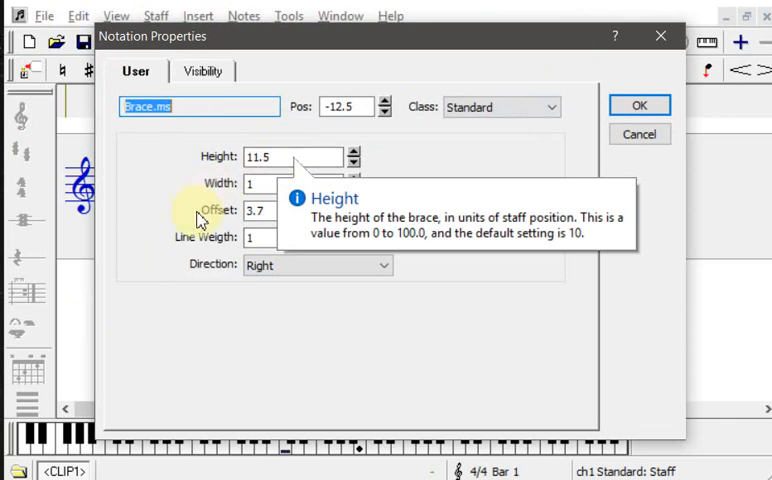